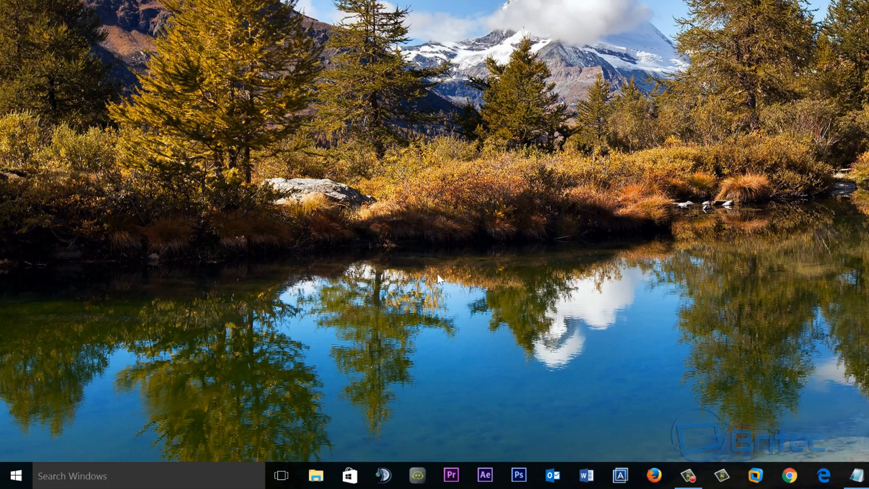
# Step: Navigate from Start through Settings > System to the Default apps page
pyautogui.click(18, 475)
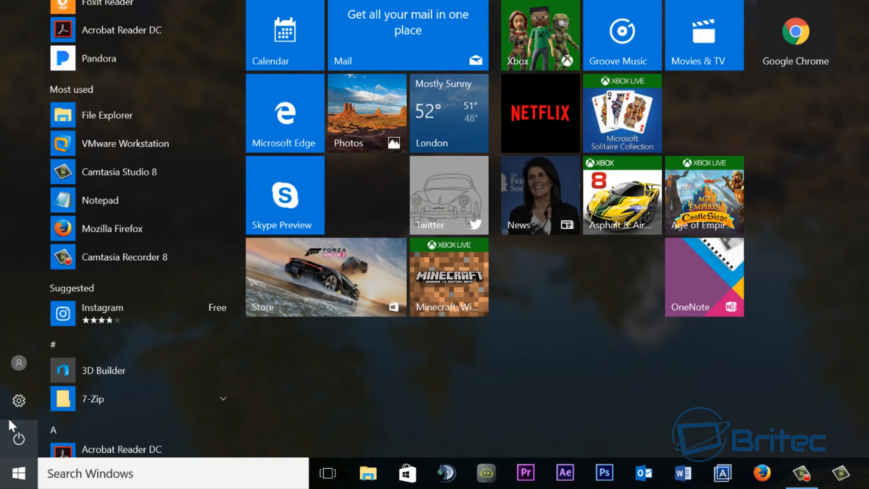
pyautogui.click(18, 400)
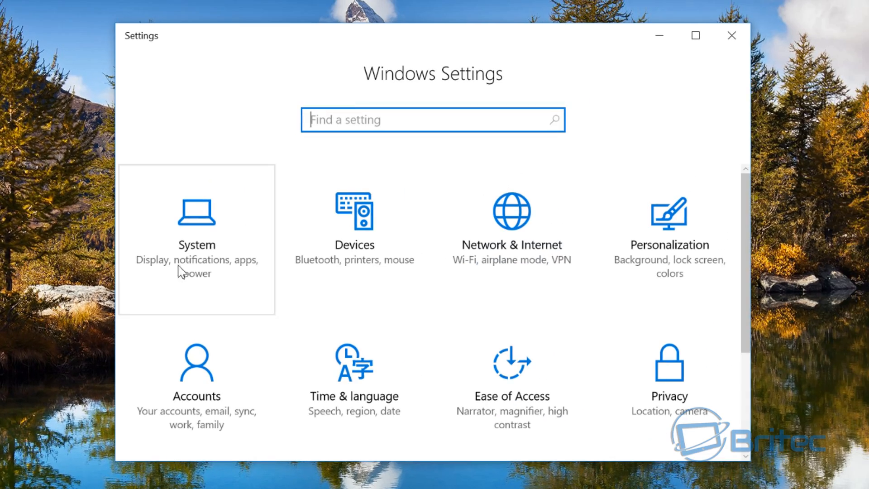
pyautogui.click(196, 244)
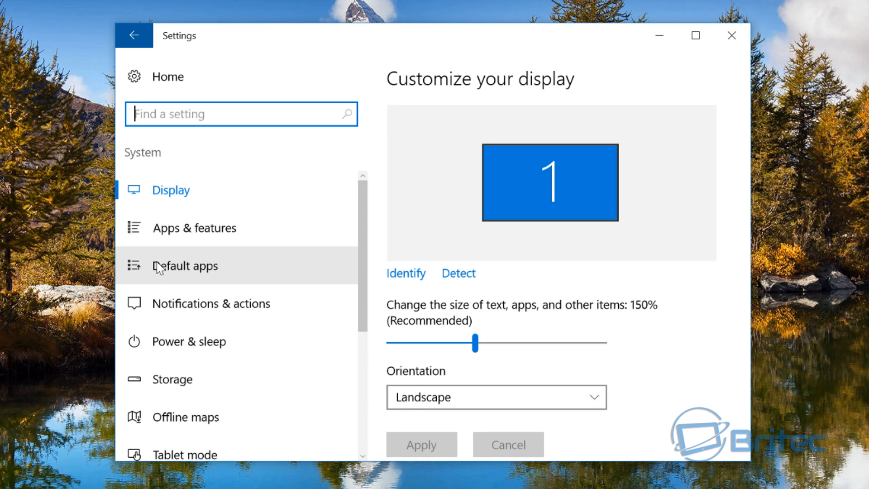
pyautogui.click(186, 265)
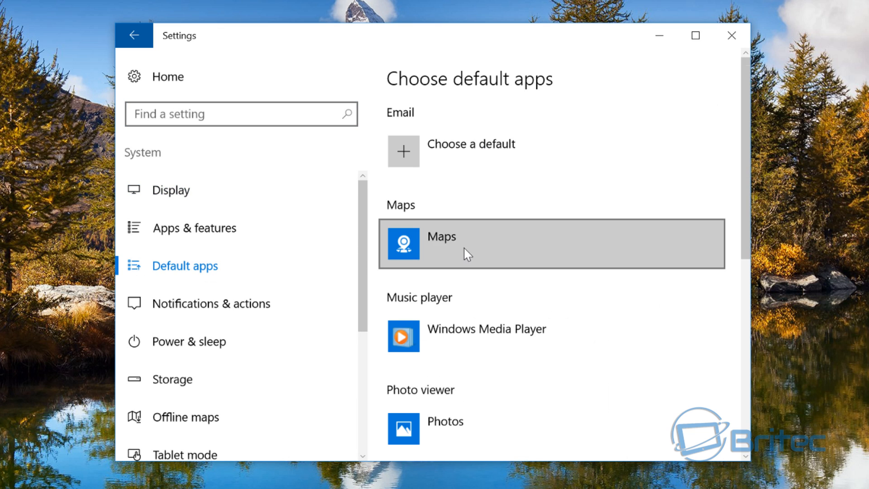
pyautogui.scroll(-3)
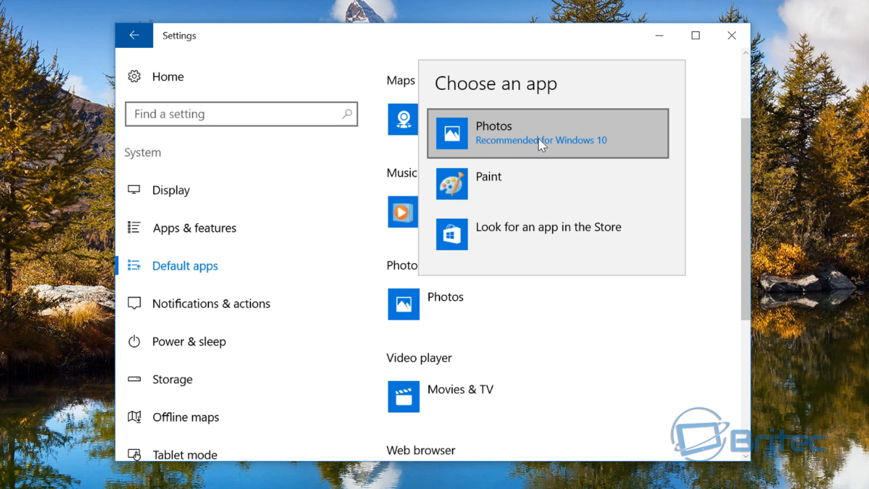
pyautogui.moveTo(597, 148)
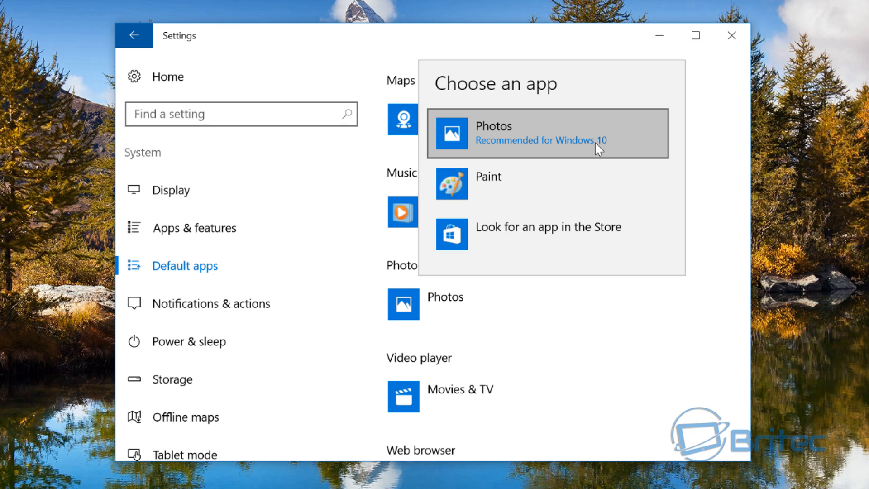
pyautogui.moveTo(579, 237)
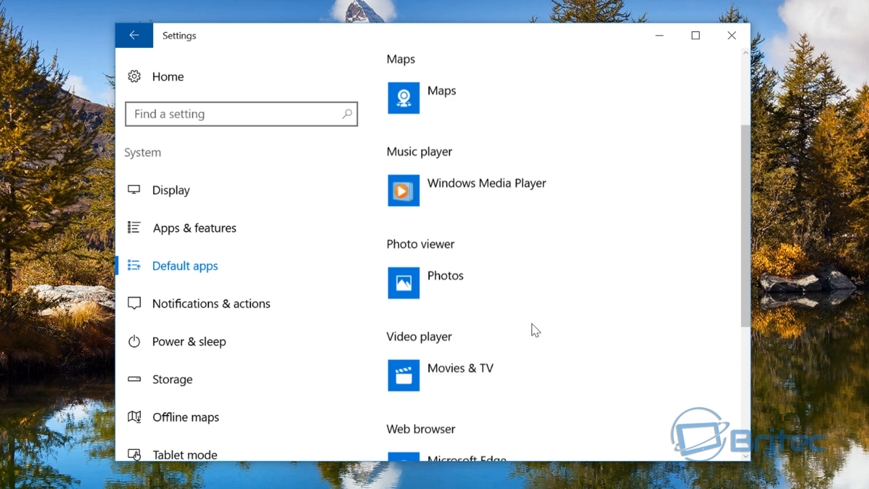
pyautogui.scroll(-3)
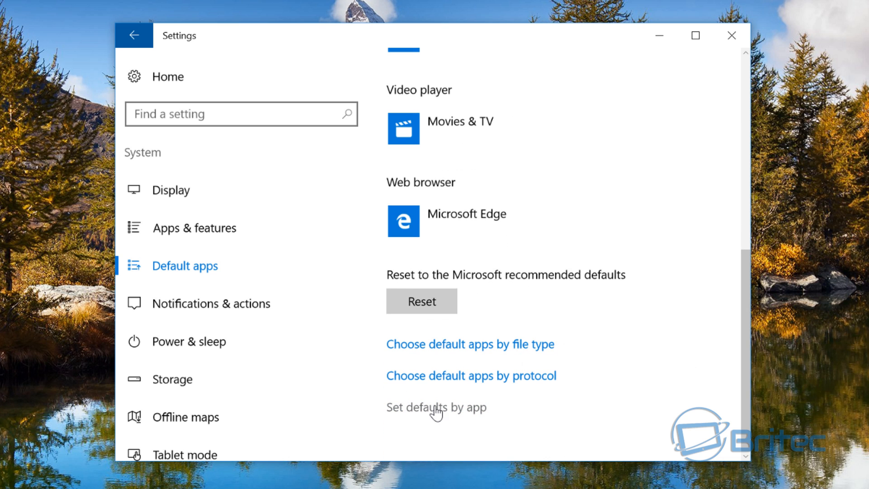
# Step: In Set Default Programs, give Windows Photo Viewer all its defaults and confirm with OK
pyautogui.click(435, 407)
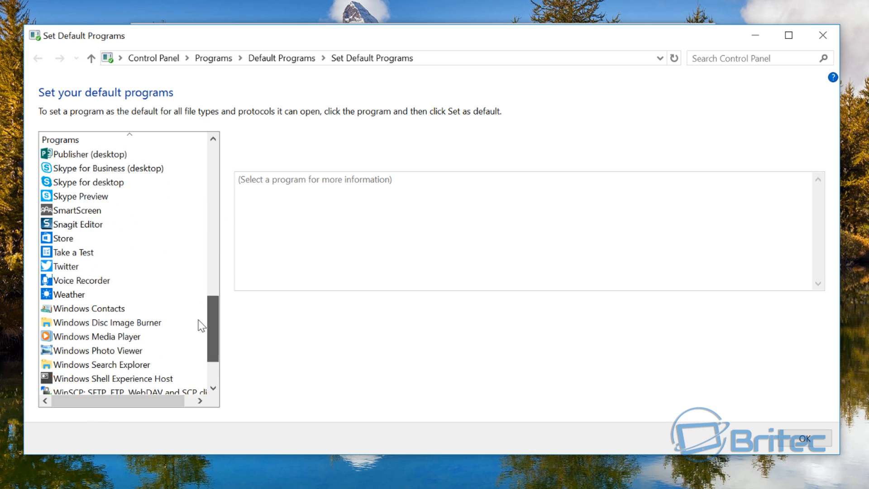
pyautogui.scroll(-3)
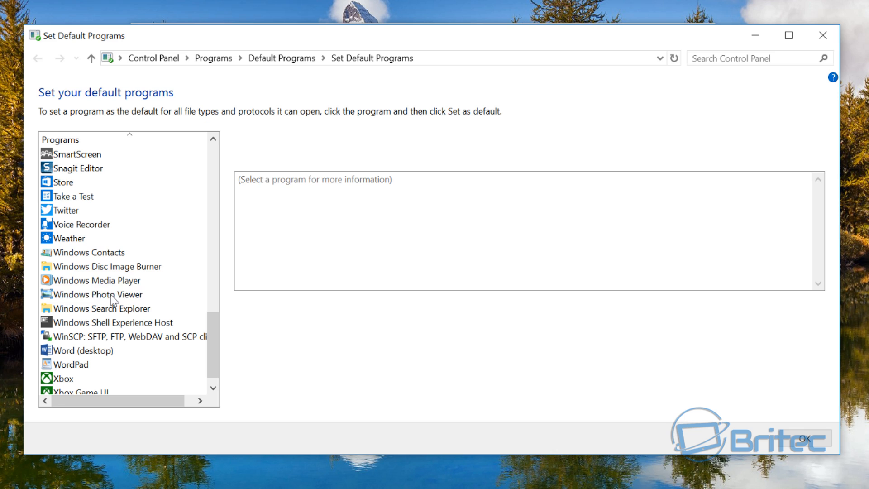
pyautogui.click(99, 294)
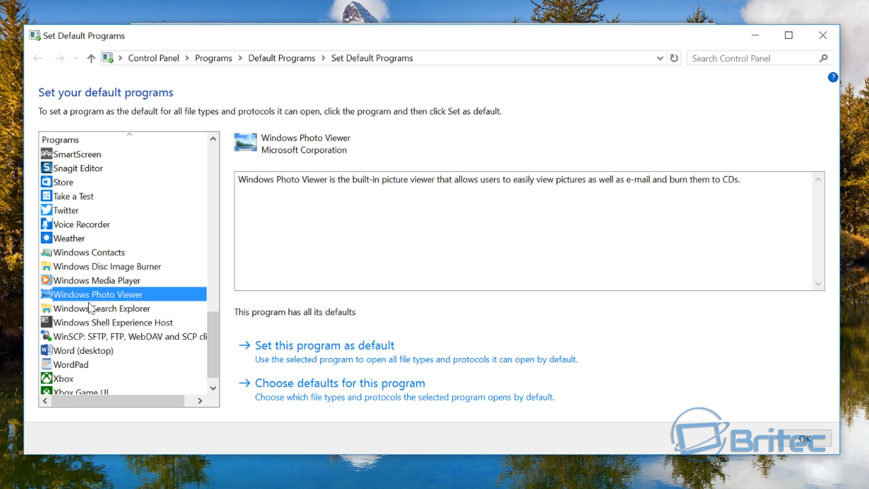
pyautogui.moveTo(713, 212)
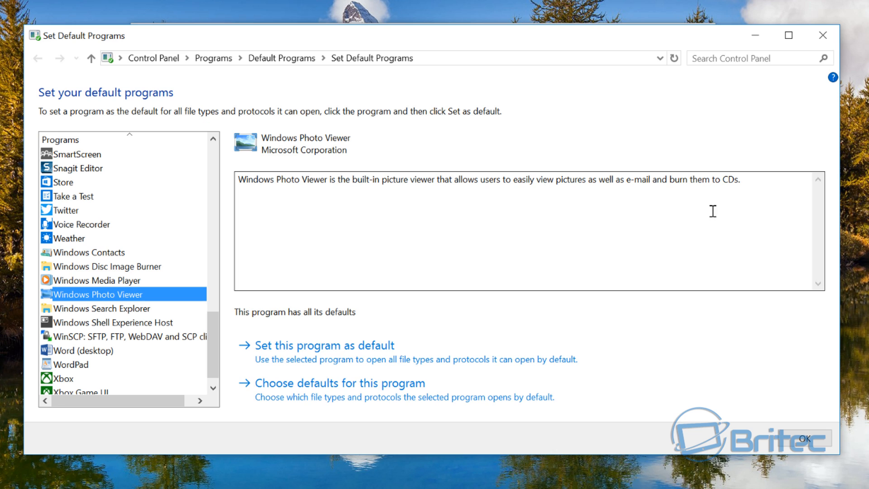
pyautogui.moveTo(333, 345)
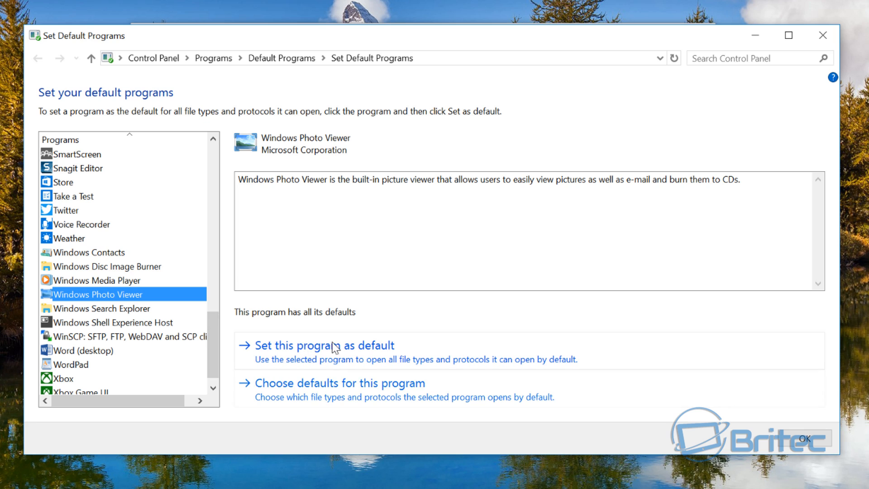
pyautogui.moveTo(323, 355)
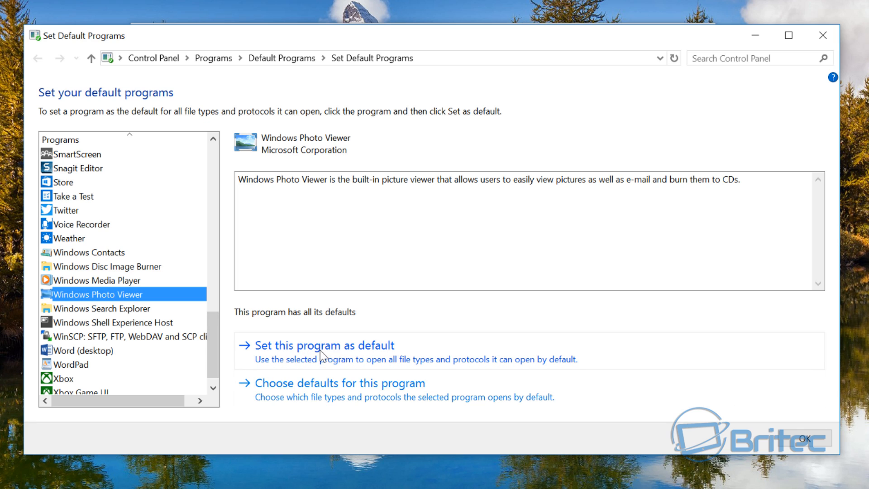
pyautogui.moveTo(358, 359)
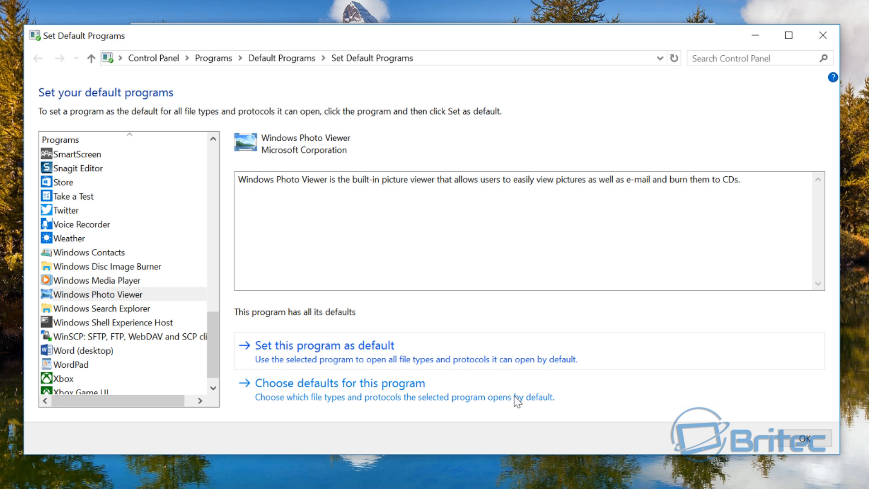
pyautogui.click(37, 57)
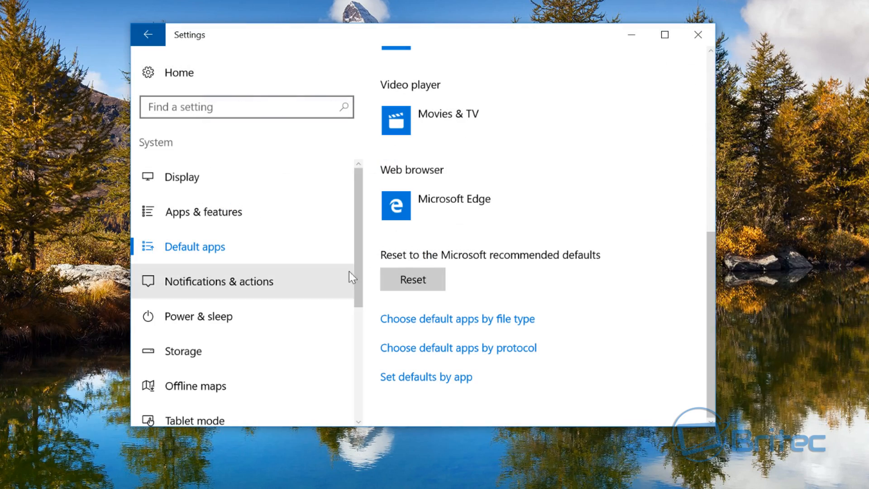
# Step: Close Settings and open IMG-20160829-WA0008.jpg from Backup (E:), which opens in Photos
pyautogui.click(698, 34)
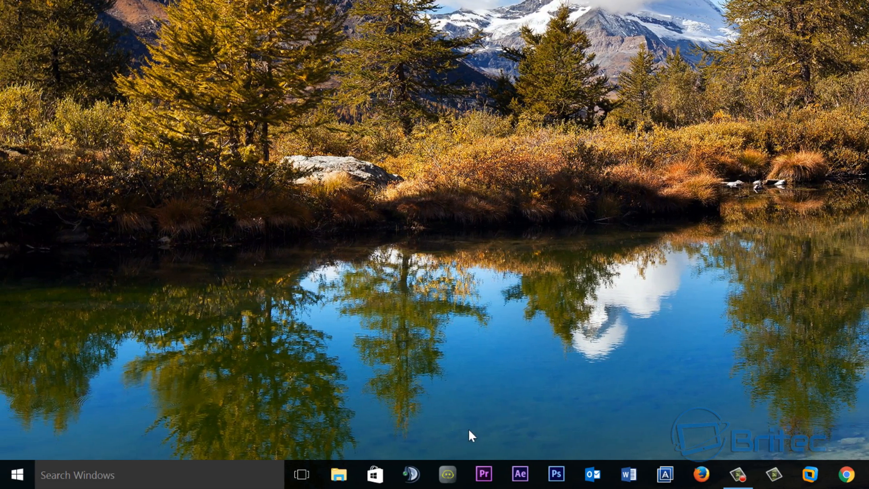
pyautogui.click(339, 474)
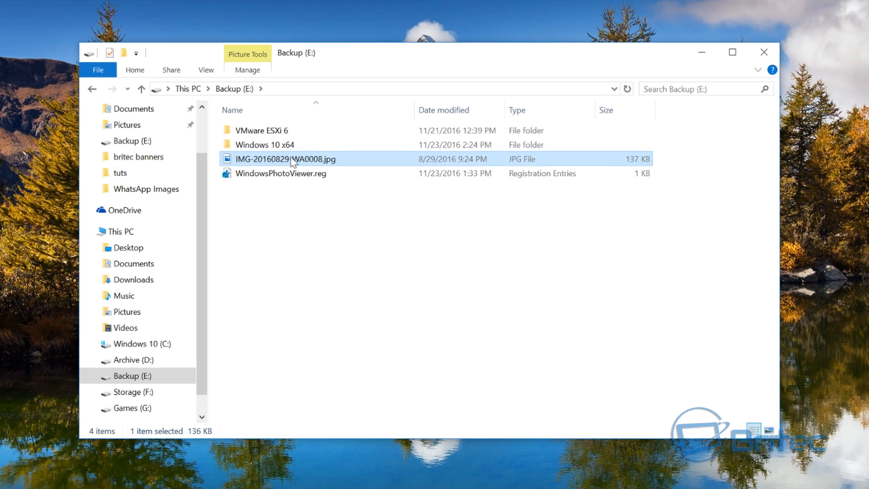
pyautogui.doubleClick(284, 159)
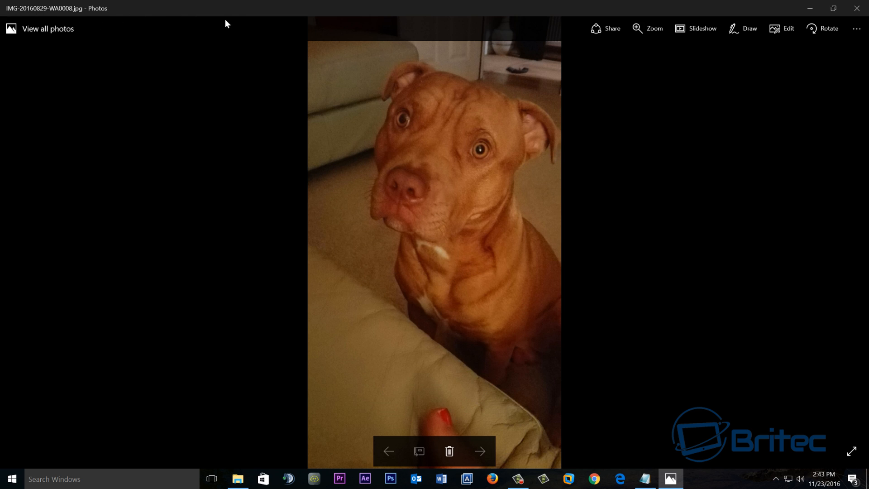
pyautogui.moveTo(60, 36)
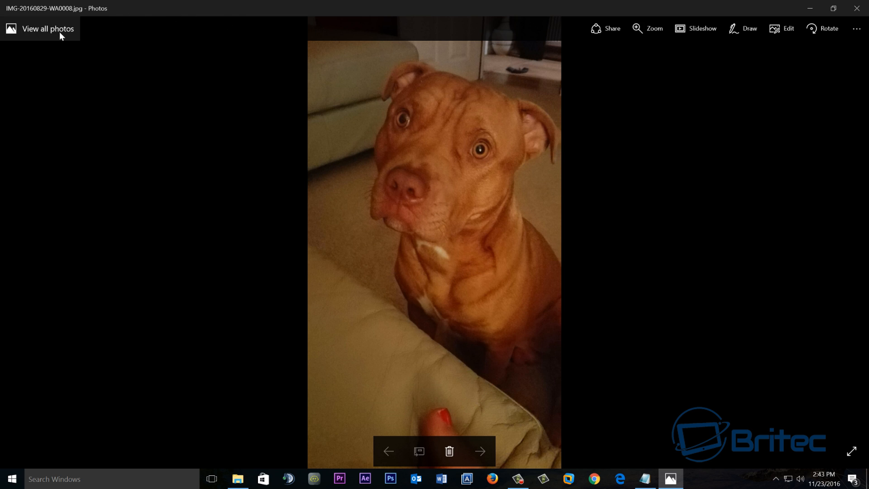
pyautogui.moveTo(424, 198)
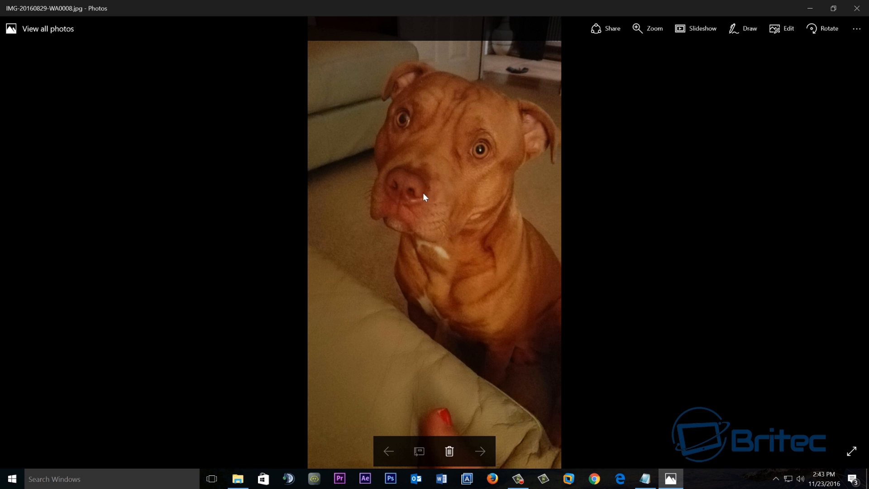
pyautogui.moveTo(856, 20)
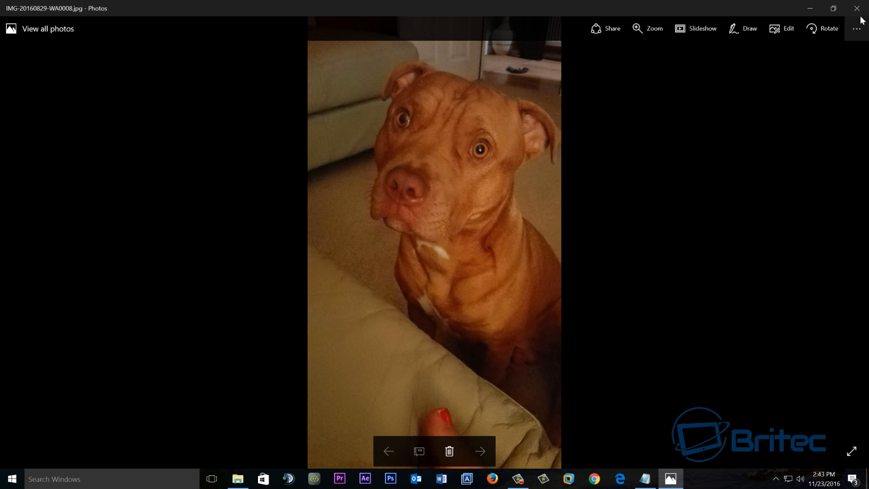
# Step: View WindowsPhotoViewer.reg in Notepad, reviewing the .jpg, .png, .gif, .bmp, .tiff, .ico associations
pyautogui.click(856, 8)
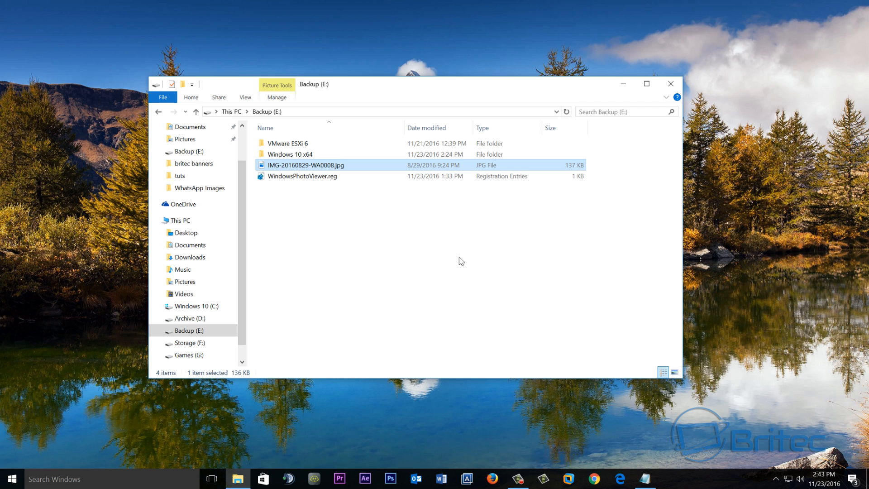
pyautogui.click(303, 175)
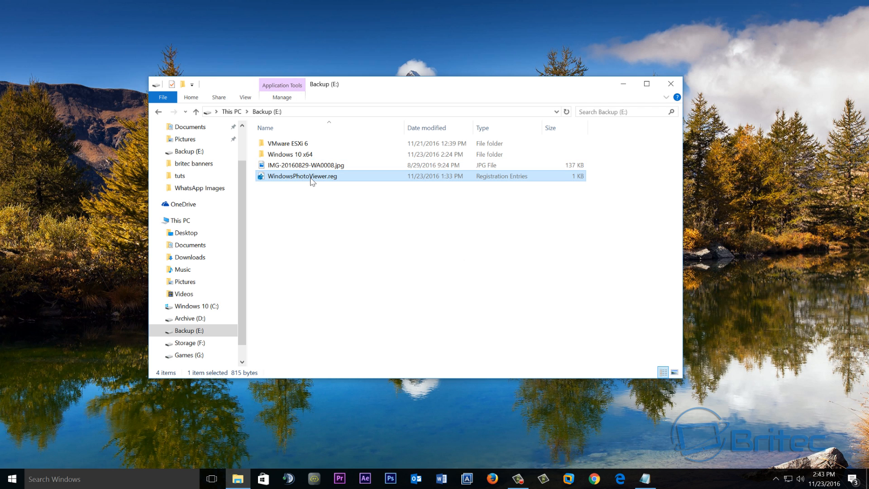
pyautogui.doubleClick(302, 175)
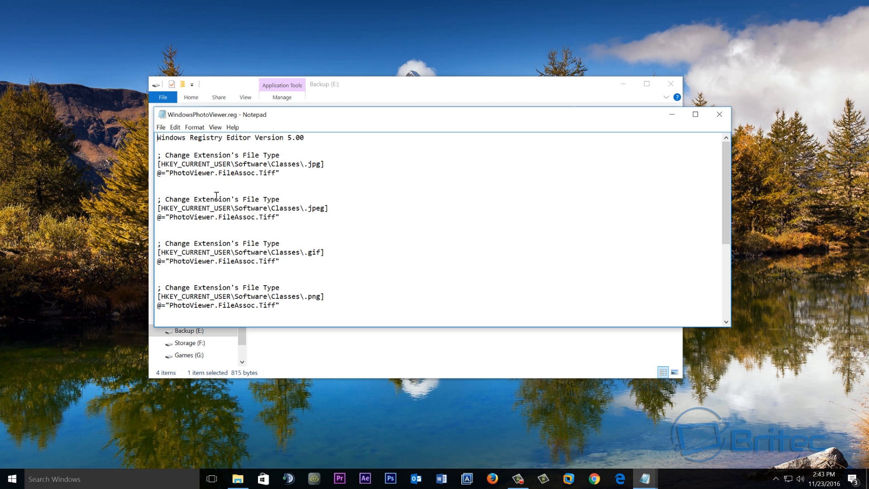
pyautogui.scroll(-3)
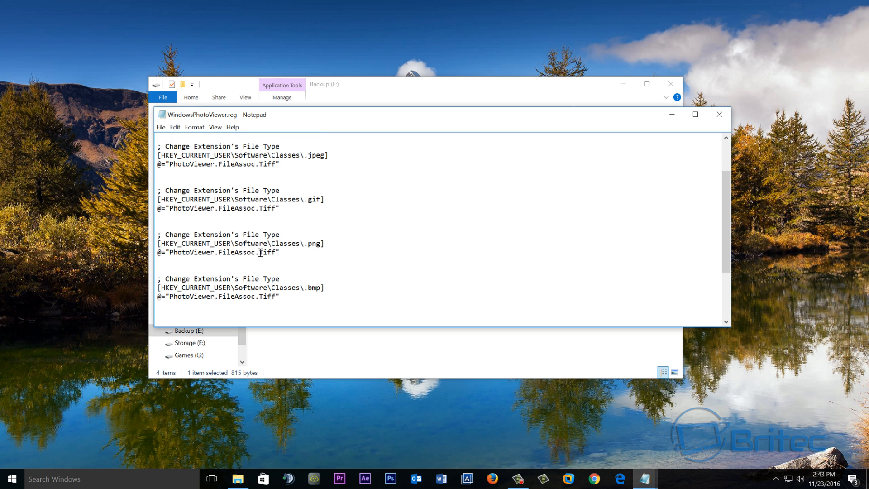
pyautogui.scroll(-3)
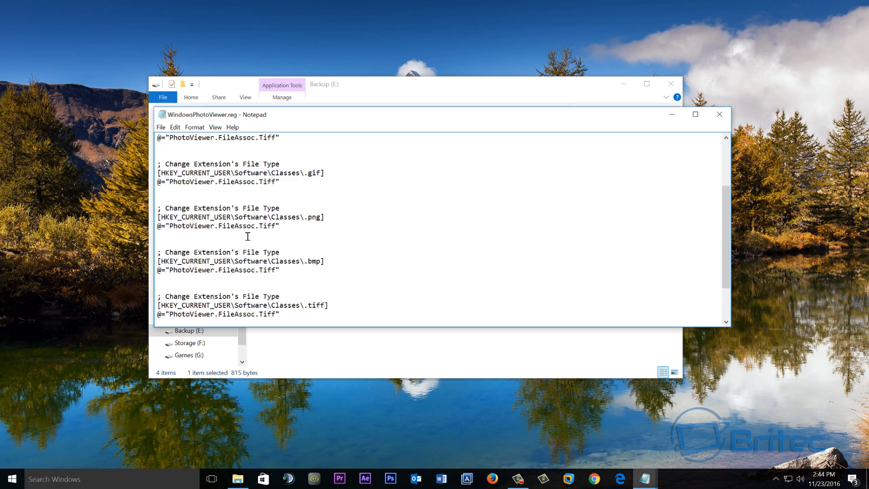
pyautogui.scroll(-3)
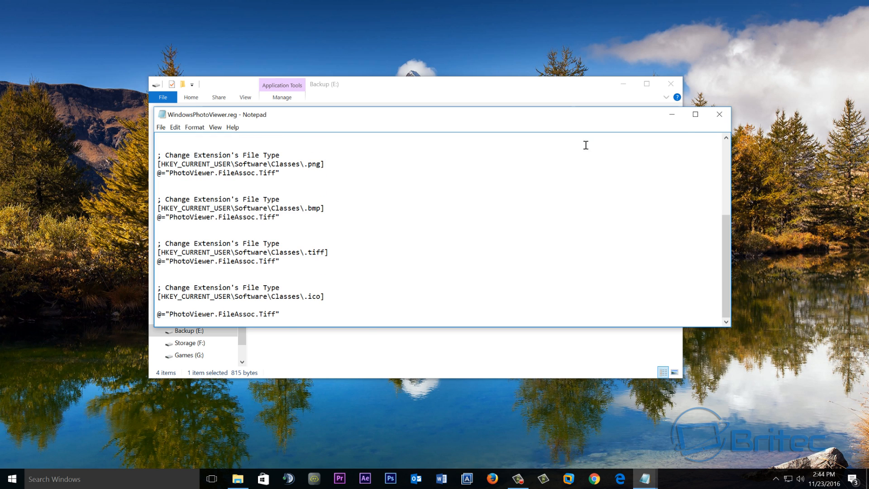
# Step: Merge WindowsPhotoViewer.reg into the registry, confirming the warning and success messages
pyautogui.click(719, 114)
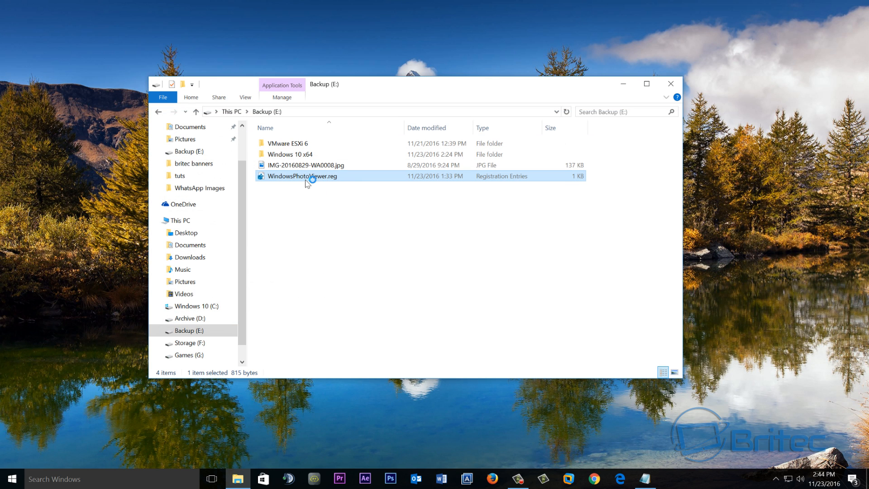
pyautogui.doubleClick(302, 175)
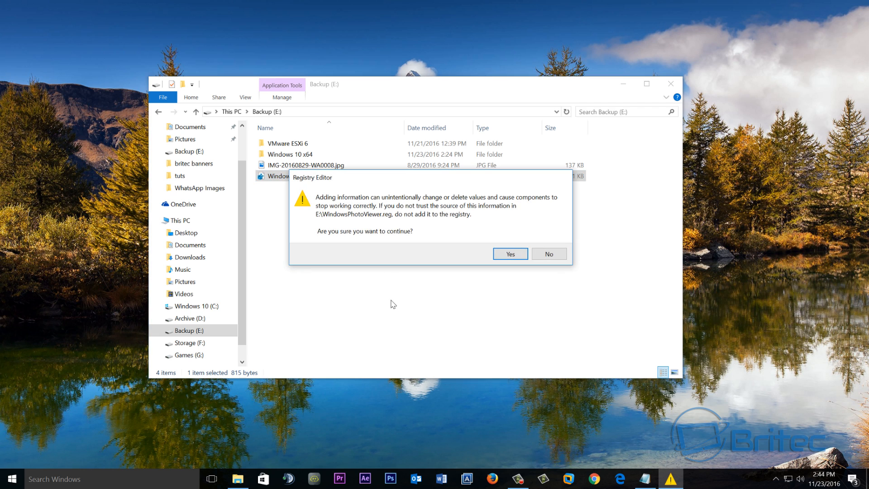
pyautogui.click(508, 253)
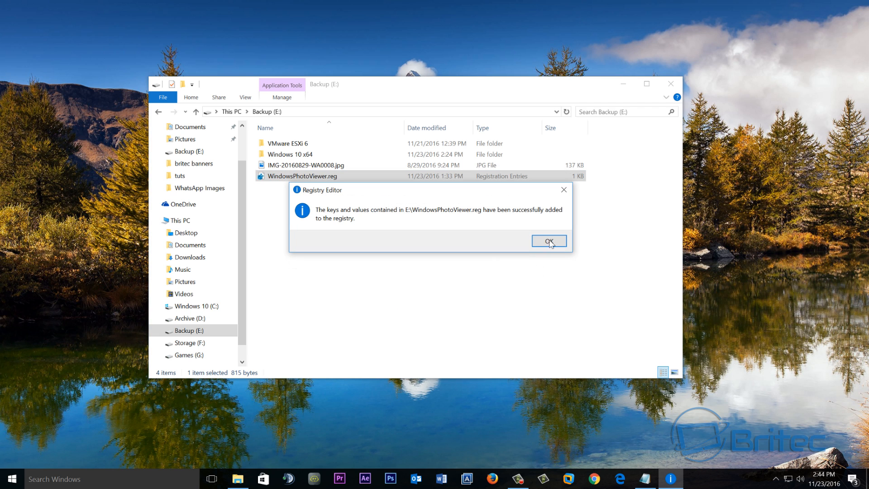
pyautogui.click(548, 240)
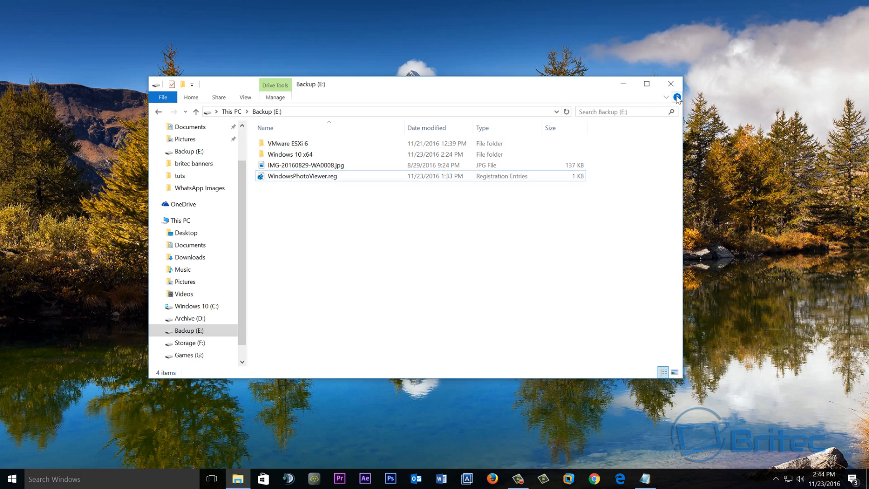
# Step: On the Default apps page, choose Windows Photo Viewer as the Photo viewer
pyautogui.click(670, 83)
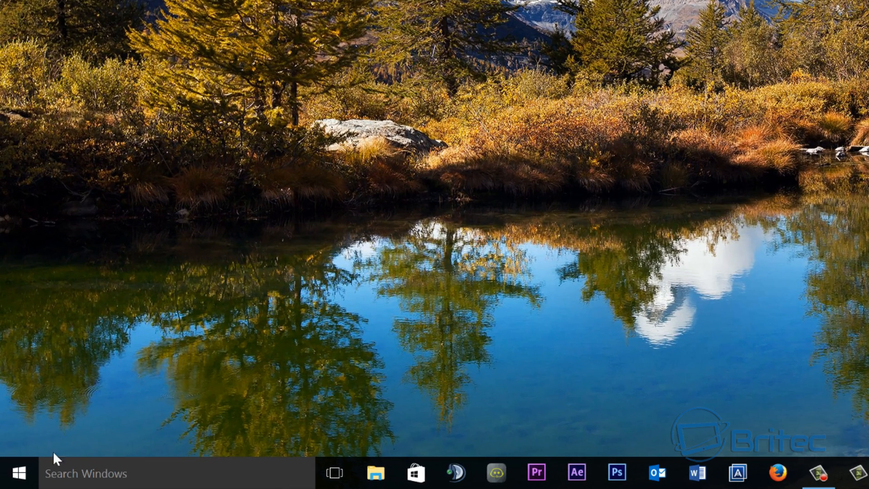
pyautogui.click(20, 472)
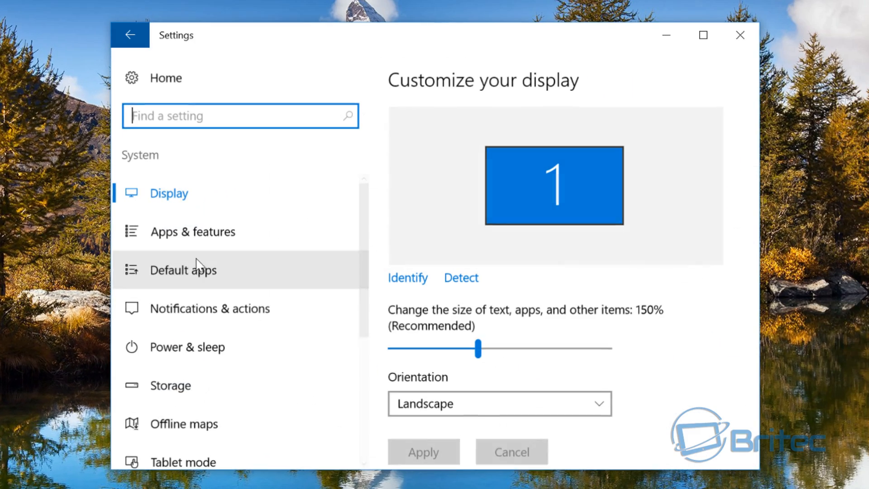
pyautogui.click(182, 269)
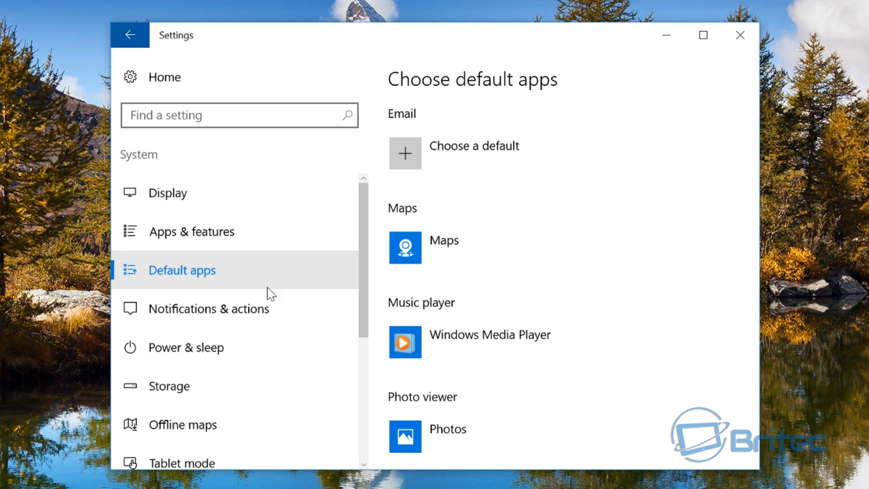
pyautogui.scroll(-3)
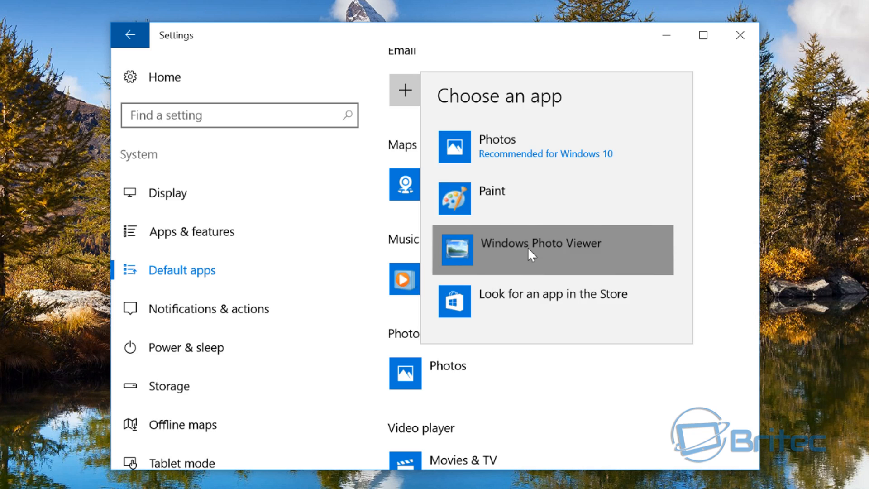
pyautogui.click(540, 249)
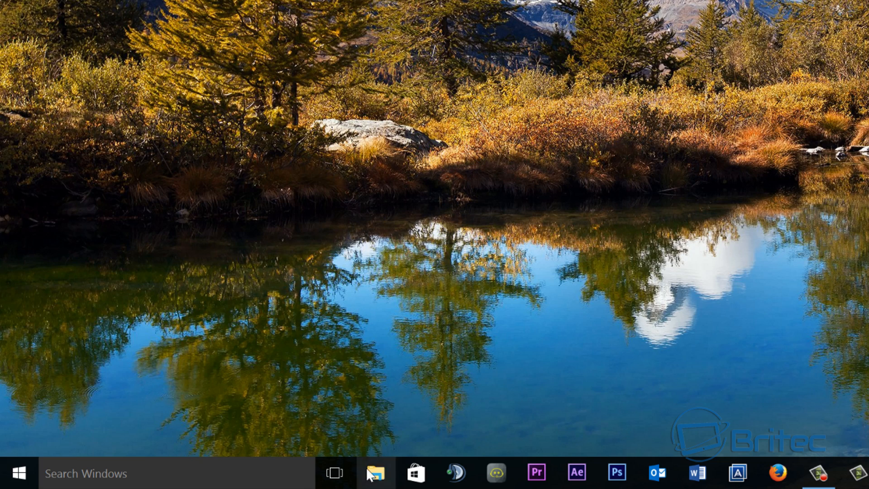
# Step: Open IMG-20160829-WA0008.jpg from Backup (E:), which now opens in Windows Photo Viewer
pyautogui.click(375, 472)
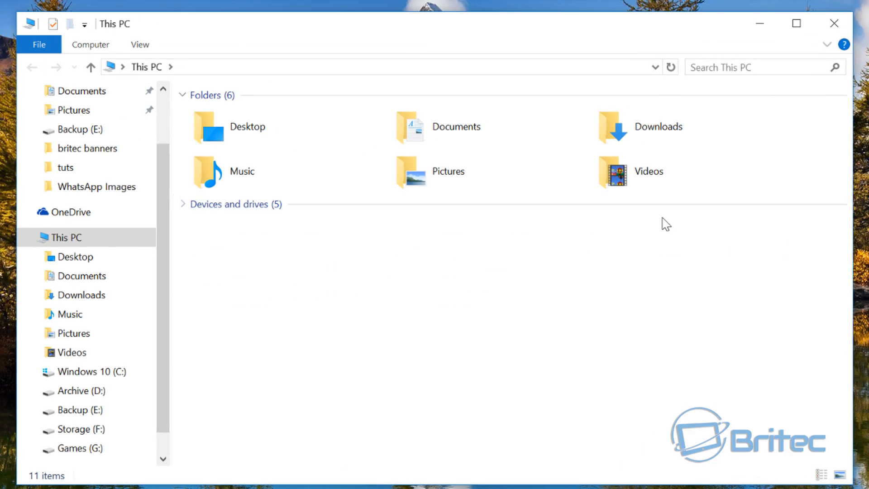
pyautogui.click(182, 204)
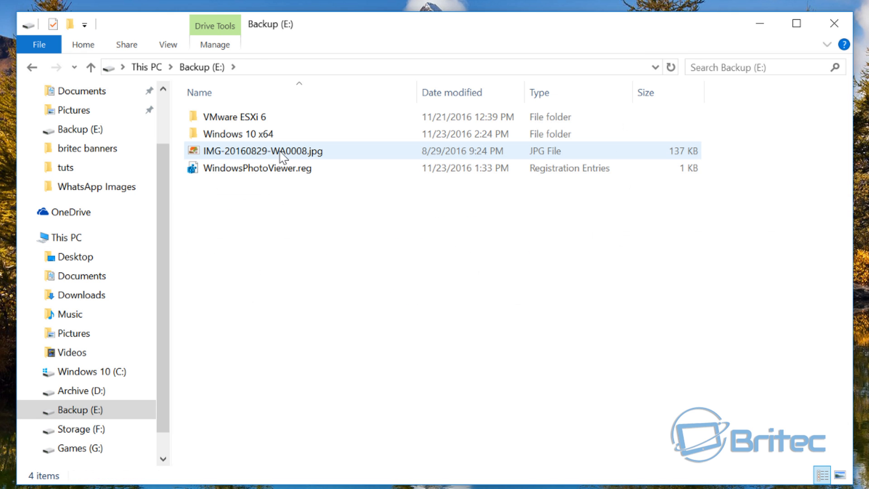
pyautogui.doubleClick(262, 151)
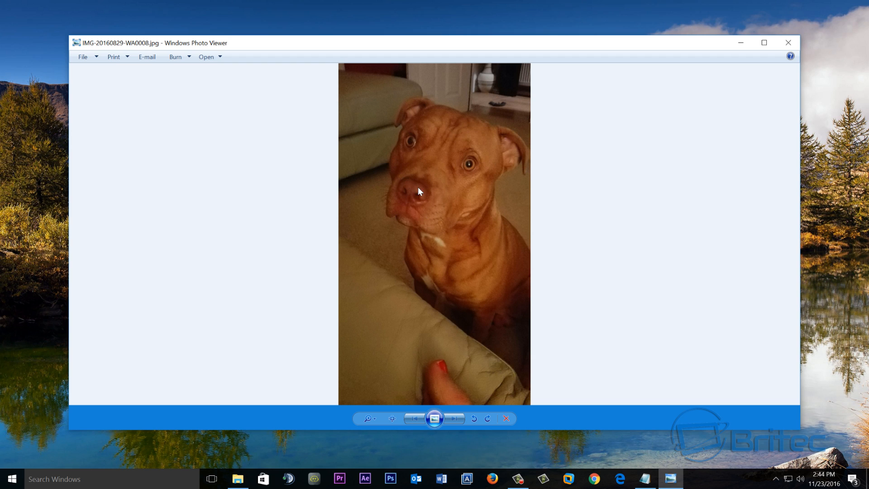
pyautogui.moveTo(400, 160)
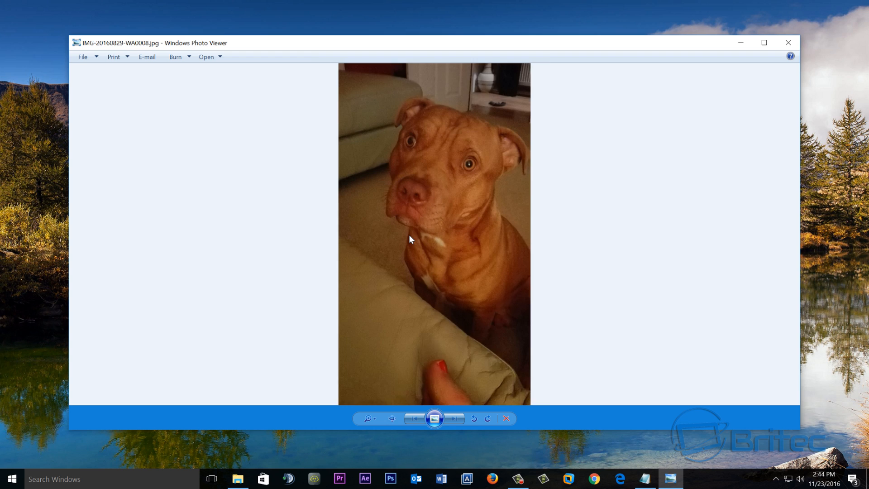
pyautogui.moveTo(333, 215)
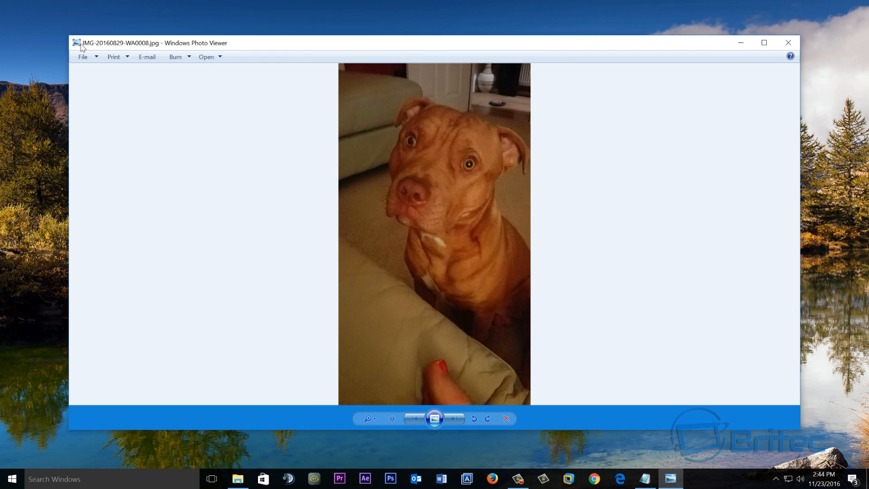
pyautogui.moveTo(453, 92)
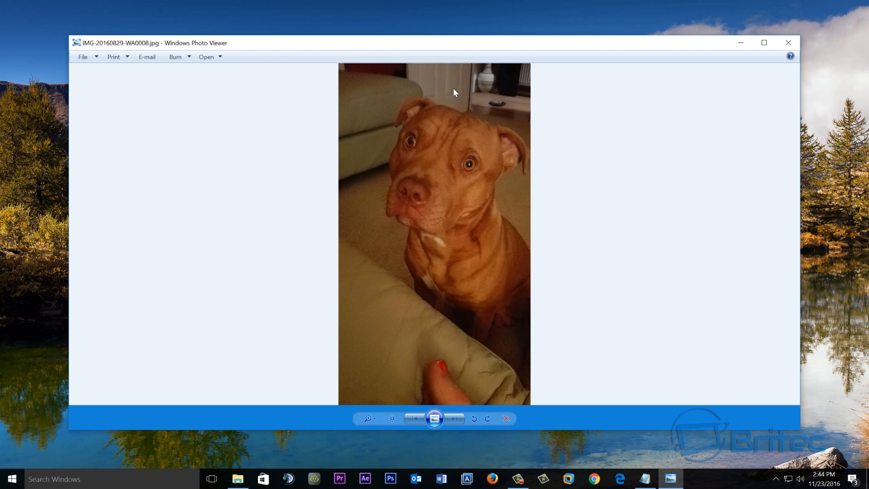
pyautogui.moveTo(397, 77)
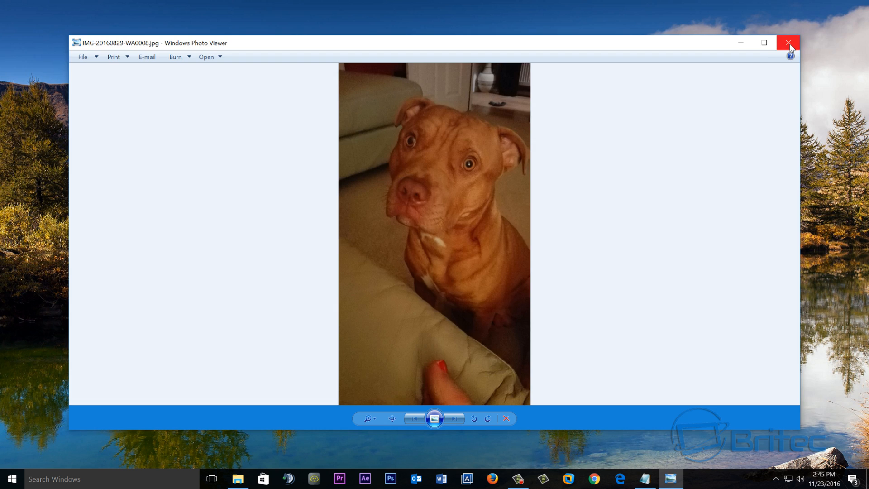
# Step: Close Windows Photo Viewer, returning to the Backup drive in File Explorer
pyautogui.click(787, 42)
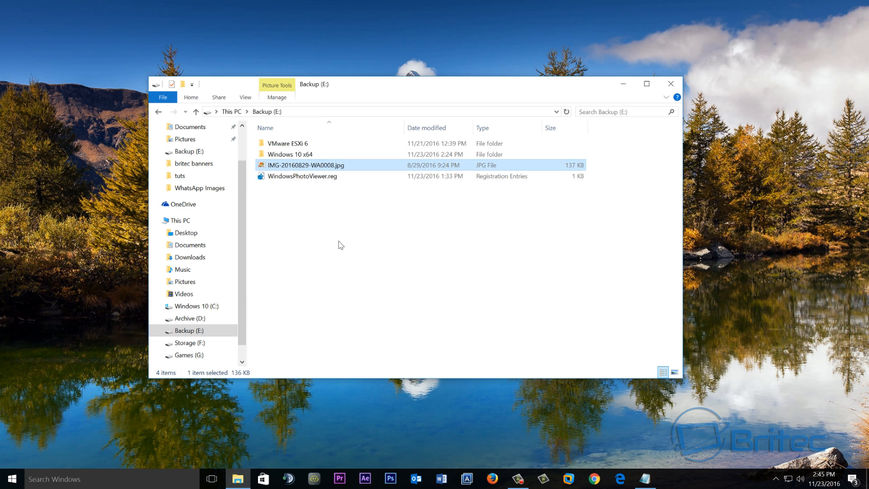
pyautogui.moveTo(321, 168)
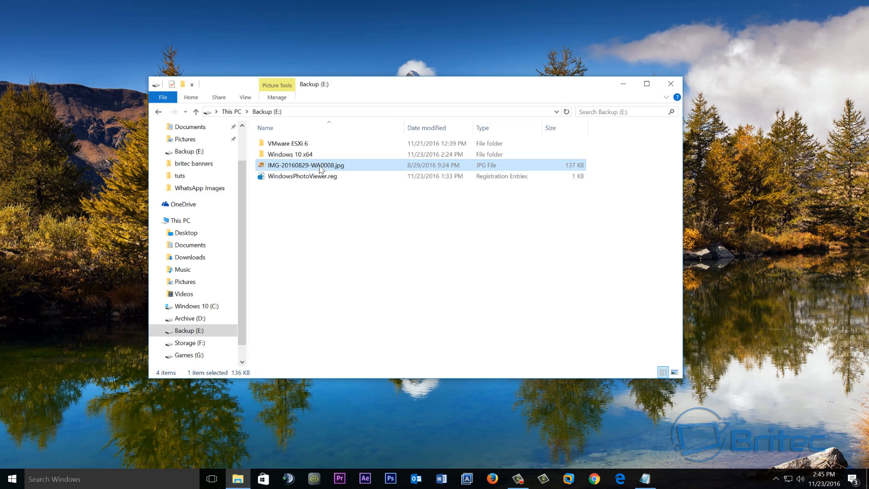
pyautogui.moveTo(660, 109)
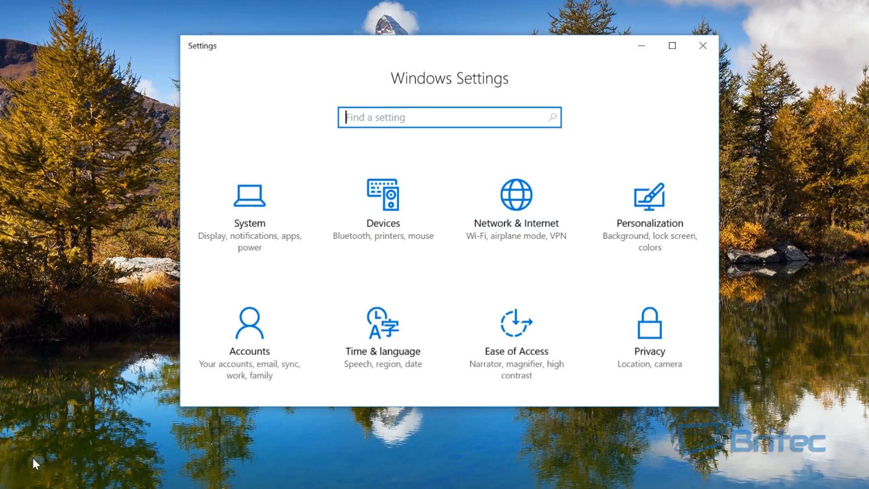
# Step: On the Default apps page, switch the Photo viewer back to Photos
pyautogui.click(249, 205)
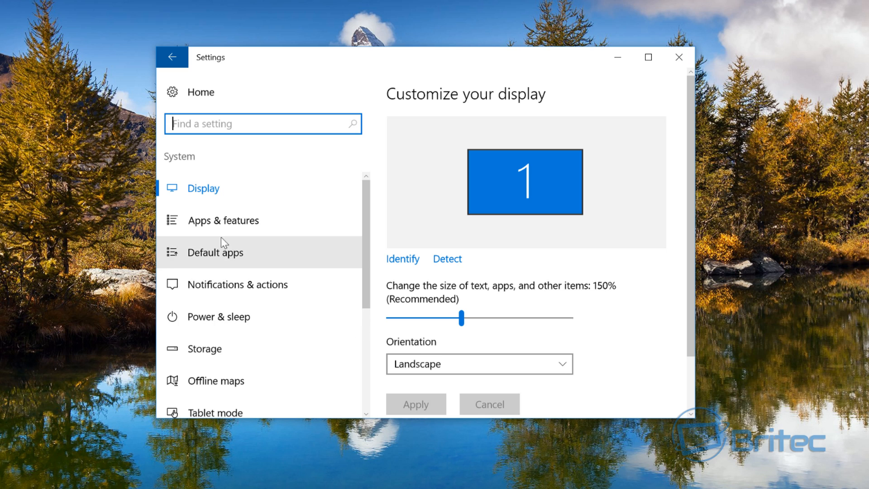
pyautogui.click(216, 252)
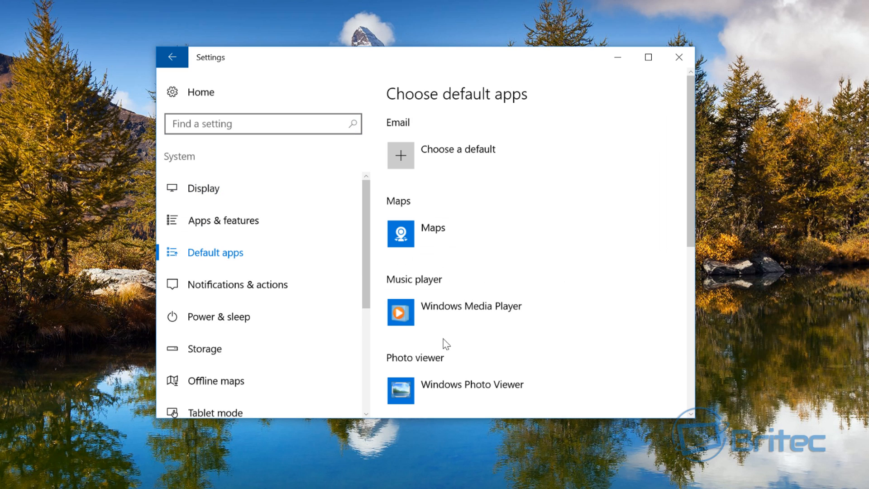
pyautogui.scroll(-3)
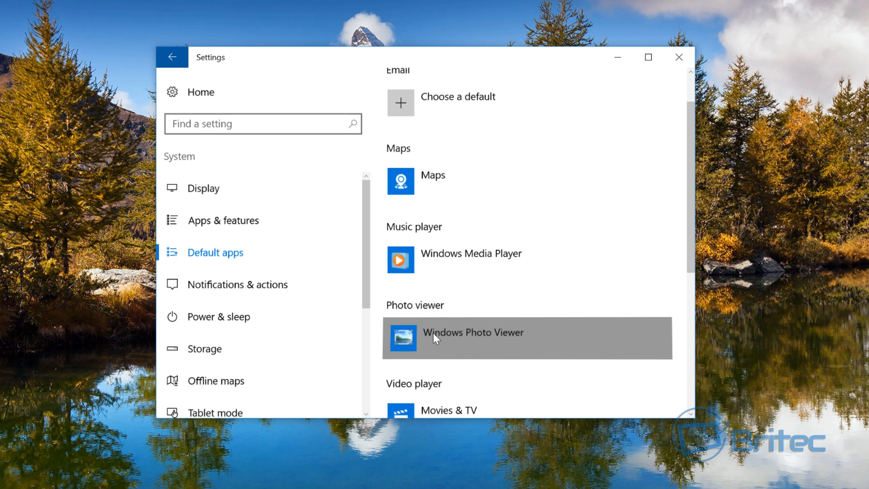
pyautogui.click(472, 337)
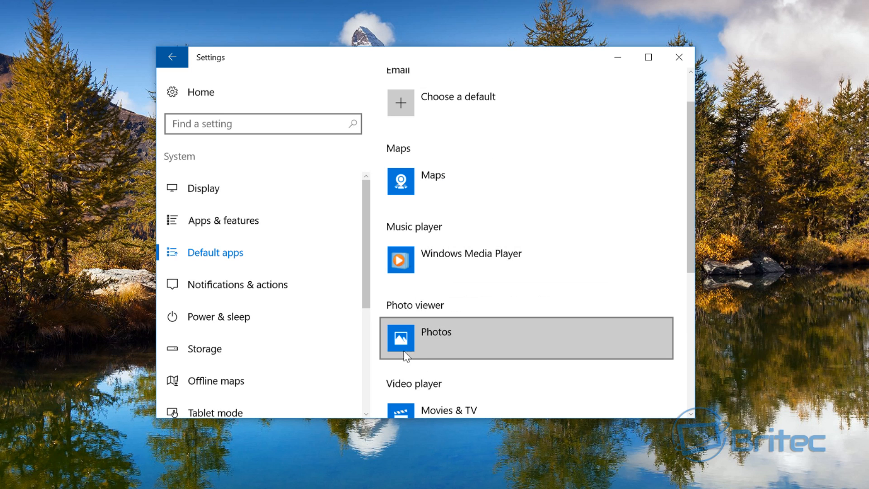
pyautogui.click(678, 57)
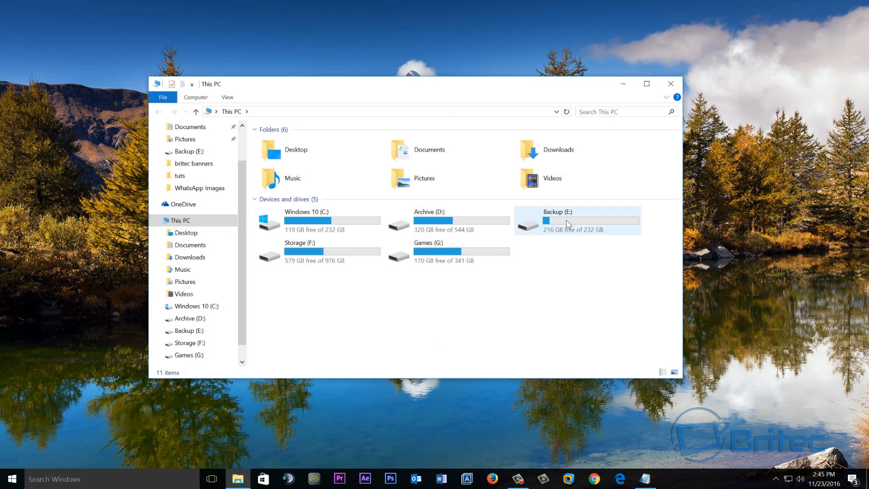
# Step: Open IMG-20160829-WA0008.jpg from Backup (E:) to confirm it opens in Photos again
pyautogui.doubleClick(557, 220)
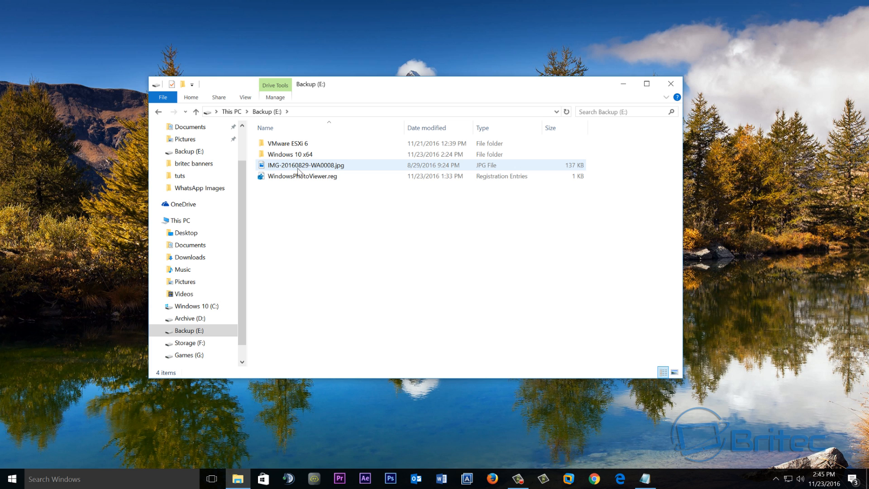
pyautogui.doubleClick(306, 165)
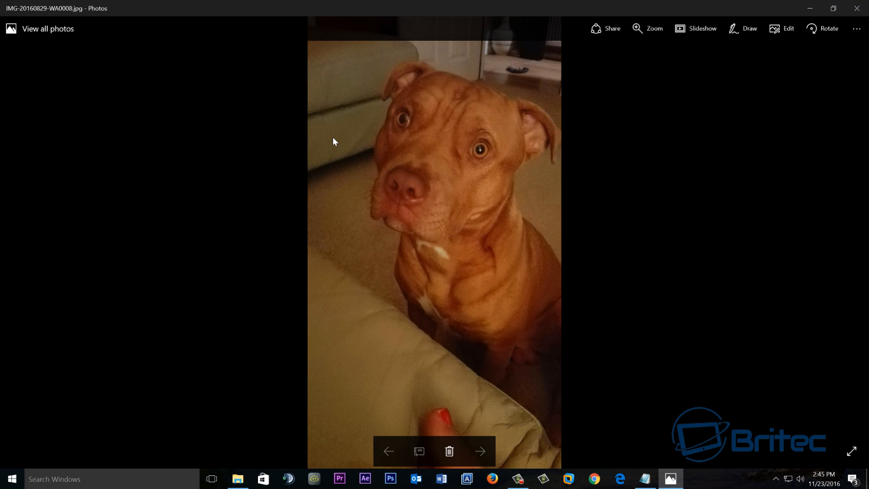
pyautogui.moveTo(703, 28)
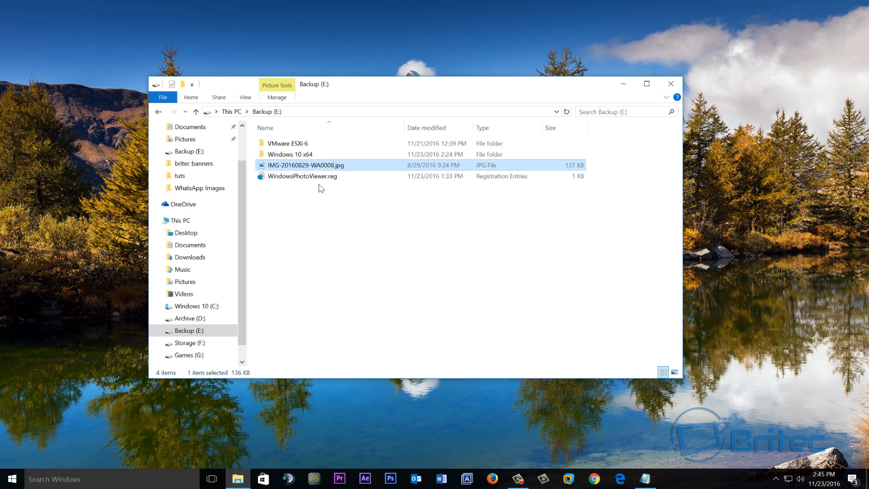
# Step: Deselect the file and close the Backup (E:) window, leaving the desktop
pyautogui.click(303, 175)
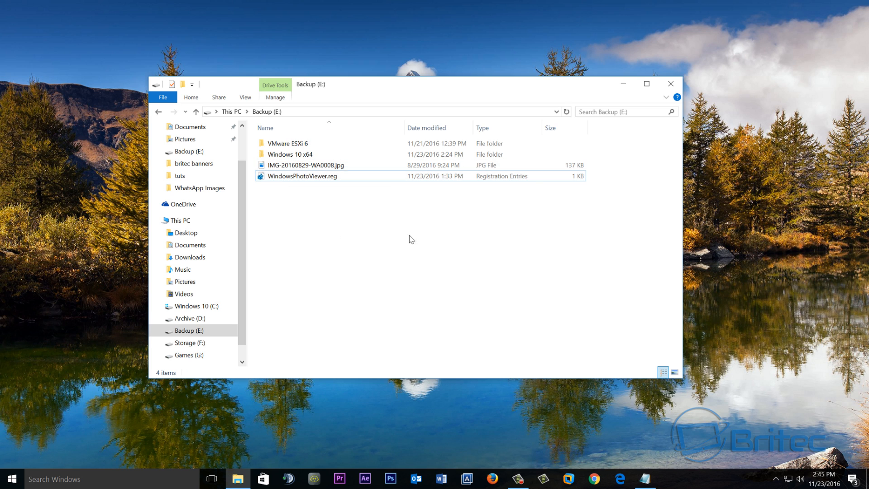
pyautogui.moveTo(671, 84)
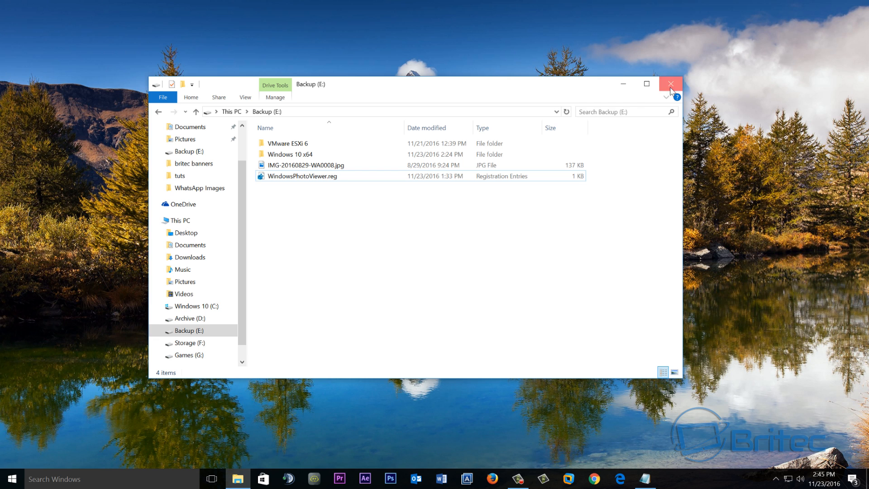
pyautogui.click(669, 83)
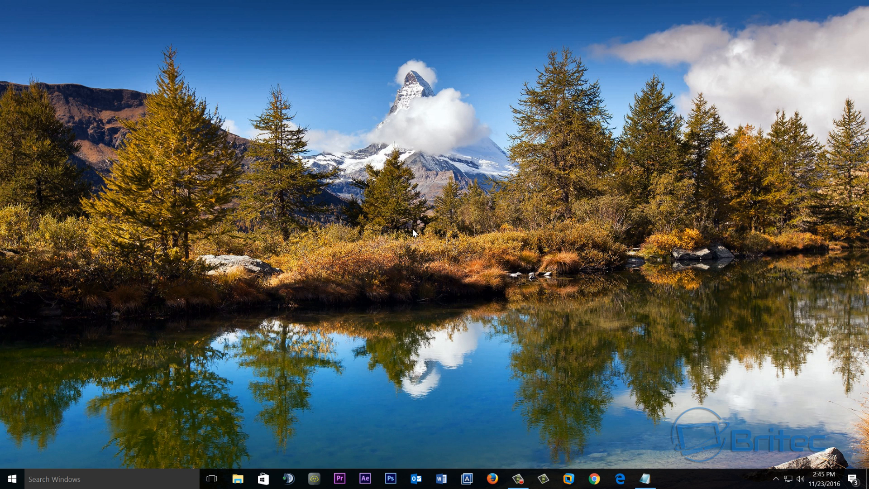